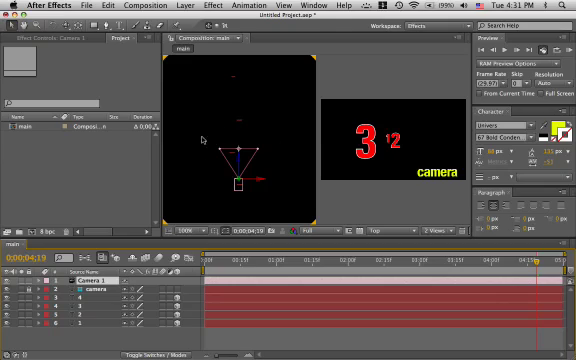
mouse_move(383, 236)
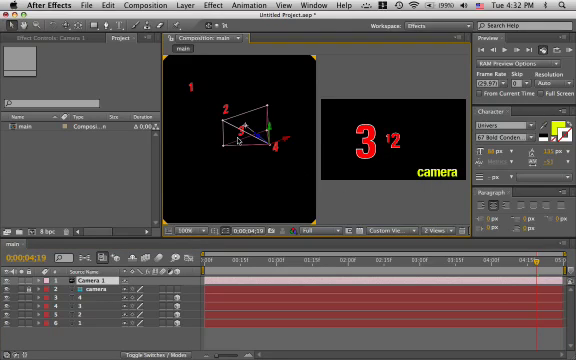
left_click(390, 234)
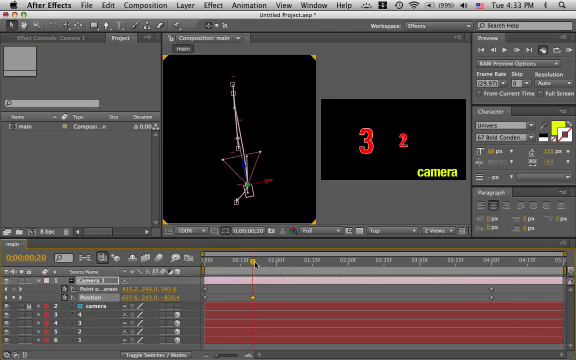
Step: Scrub the timeline to preview the camera passing close to number 2 around 1:27
left_click_drag(258, 264, 341, 264)
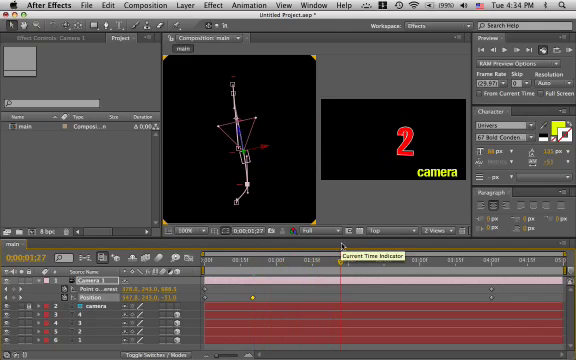